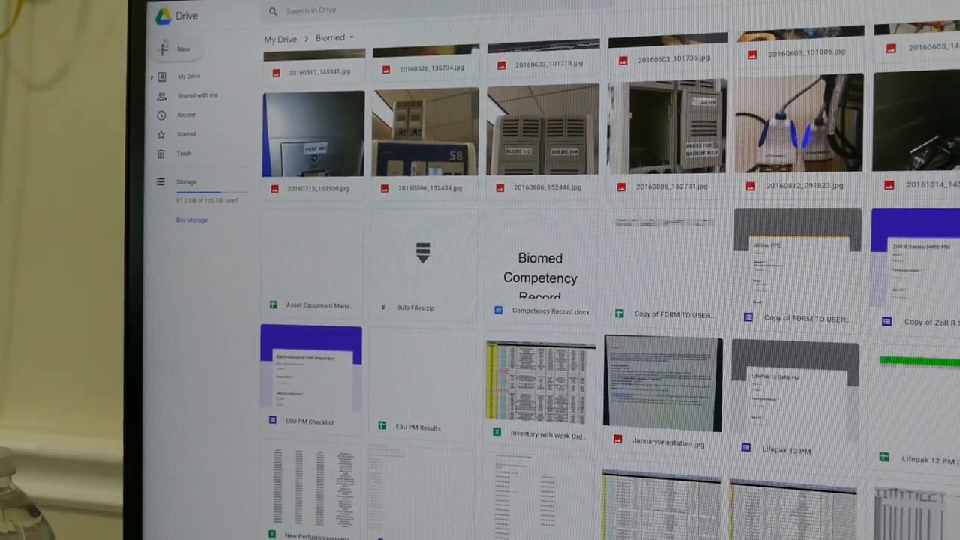
Open the ESU PM Checklist form from the Biomed folder in Drive.
click(183, 48)
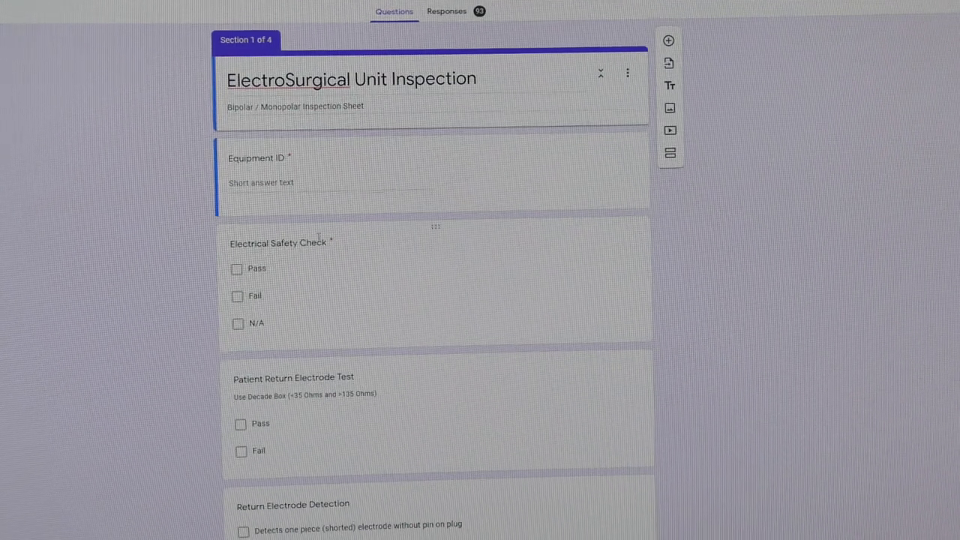
mouse_move(669, 63)
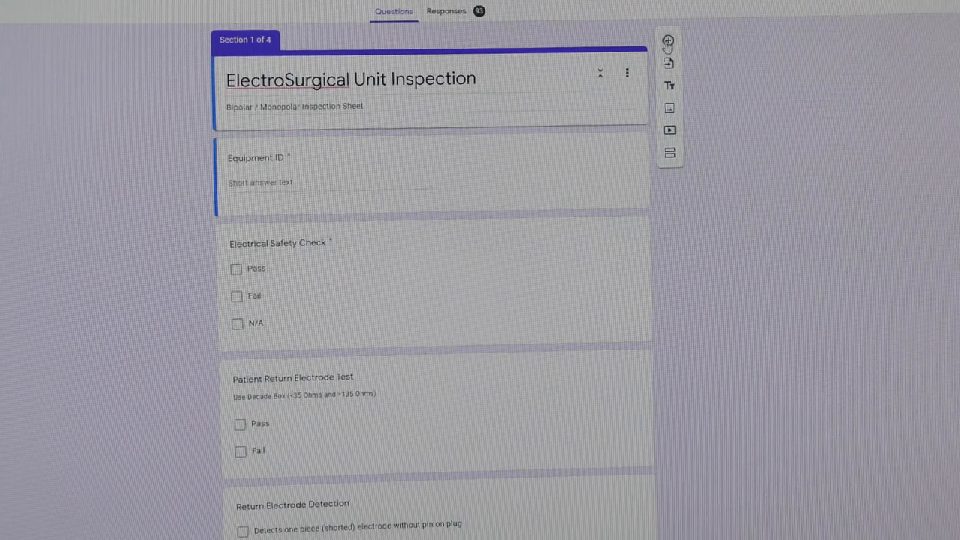
mouse_move(667, 129)
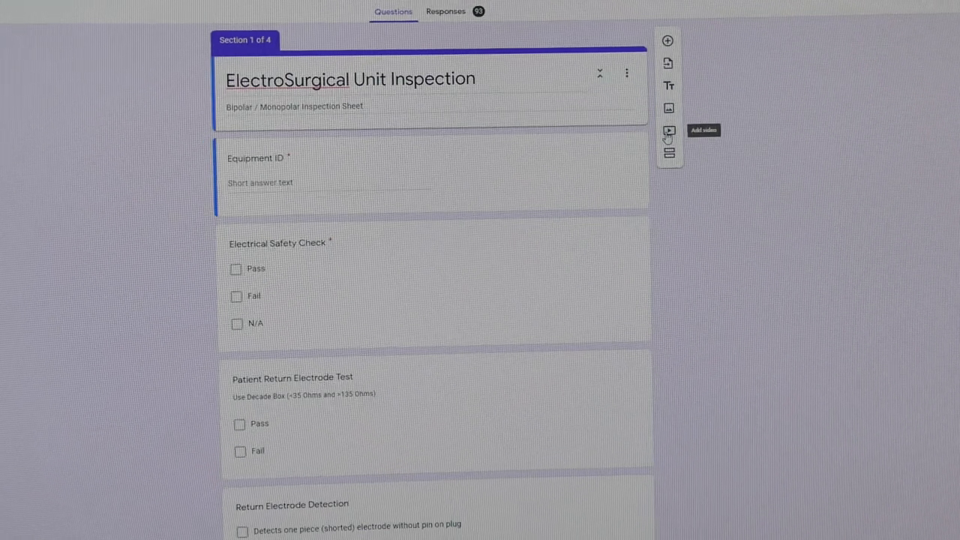
mouse_move(669, 153)
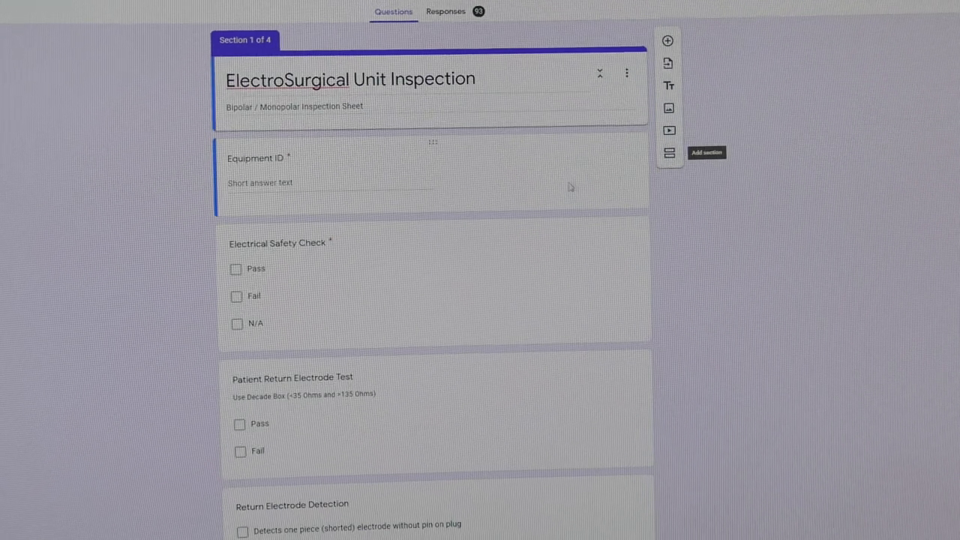
mouse_move(413, 336)
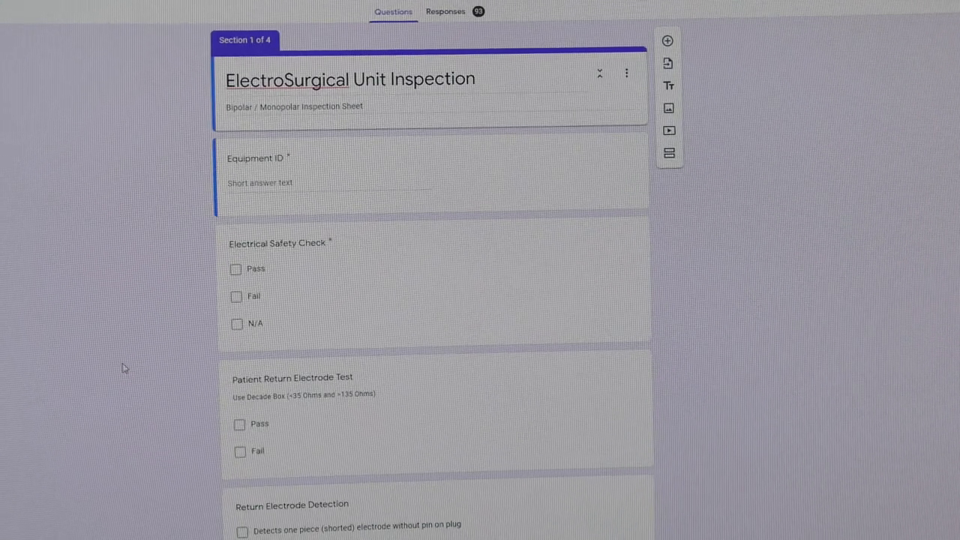
scroll(down, 3)
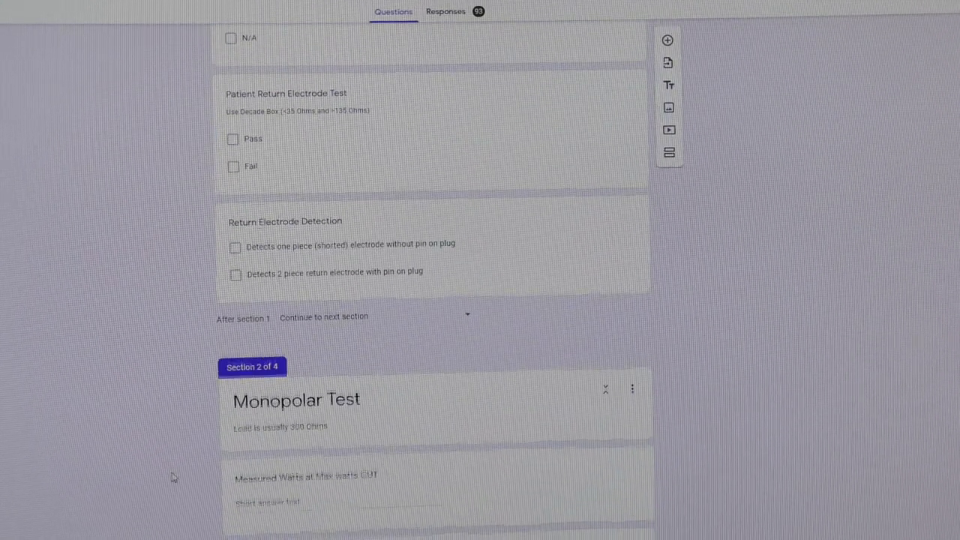
scroll(down, 3)
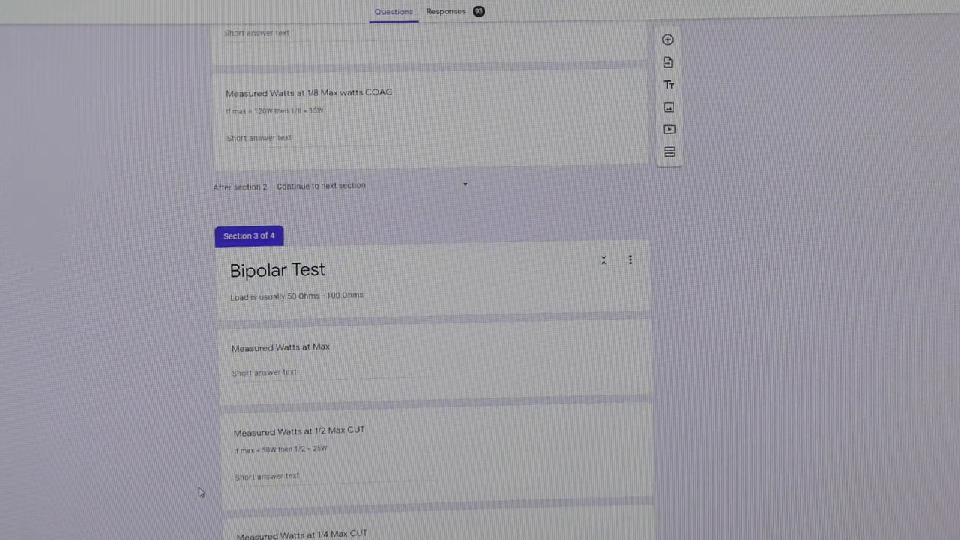
scroll(down, 3)
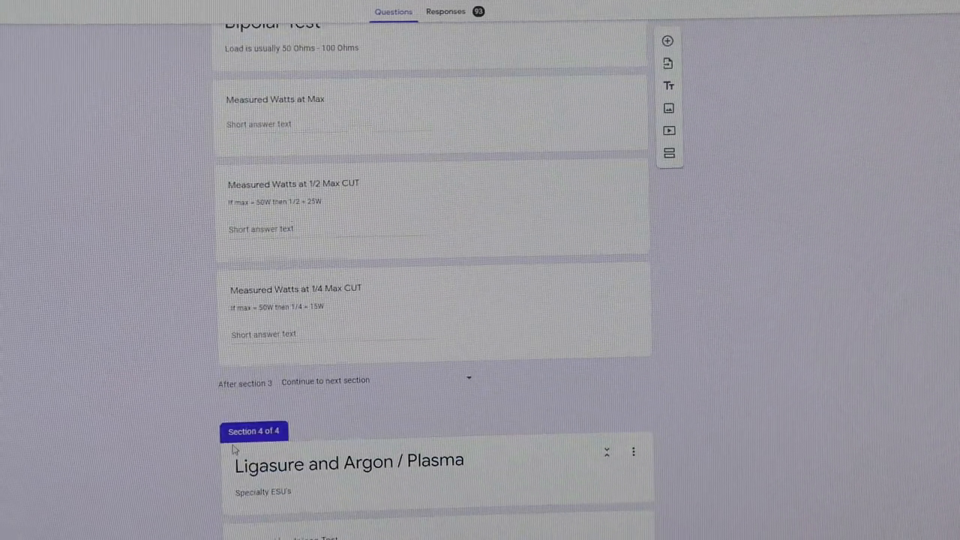
scroll(up, 3)
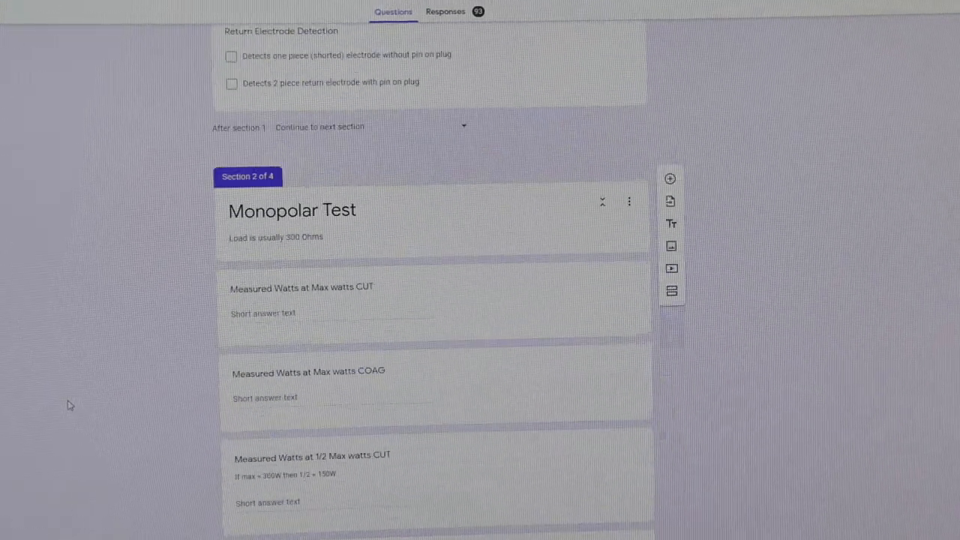
scroll(up, 3)
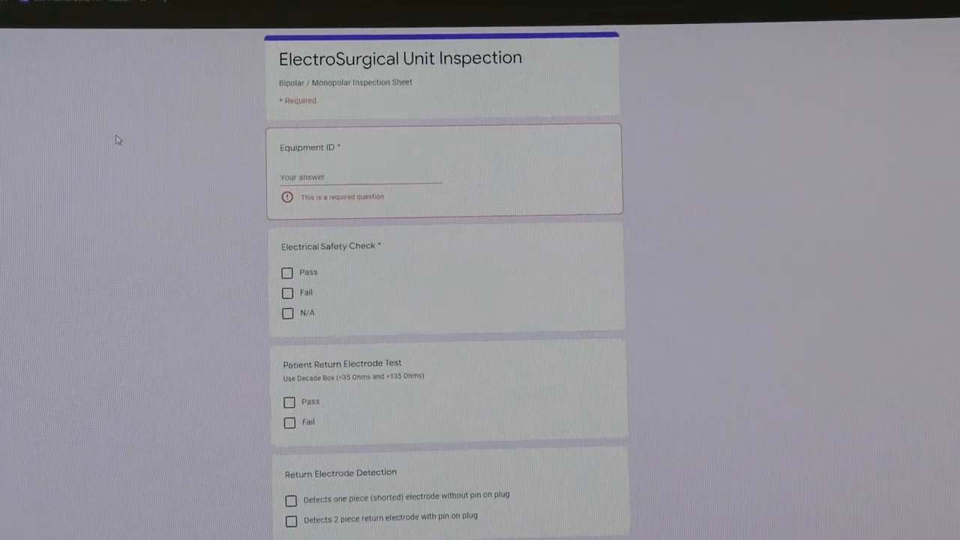
Scroll down the live ElectroSurgical Unit Inspection form as a technician would see it.
scroll(down, 3)
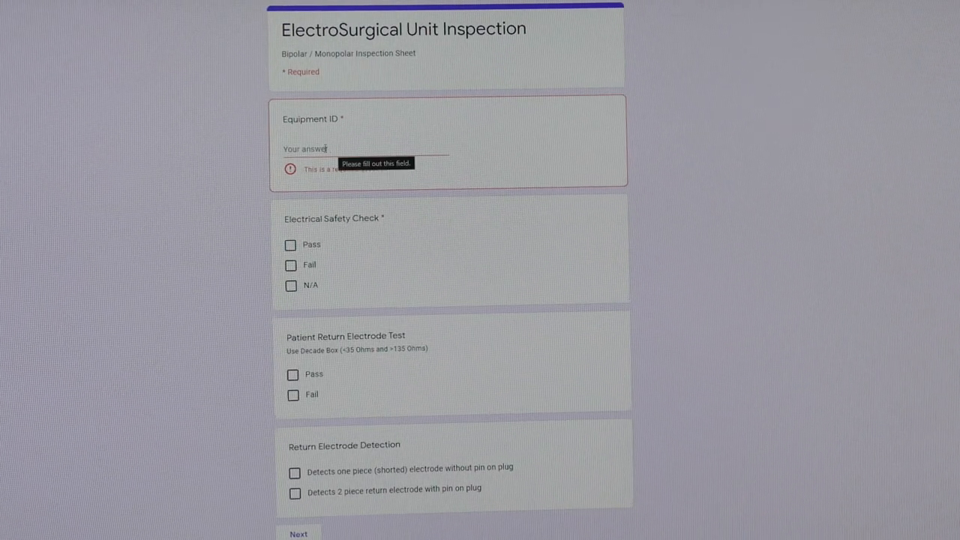
mouse_move(255, 249)
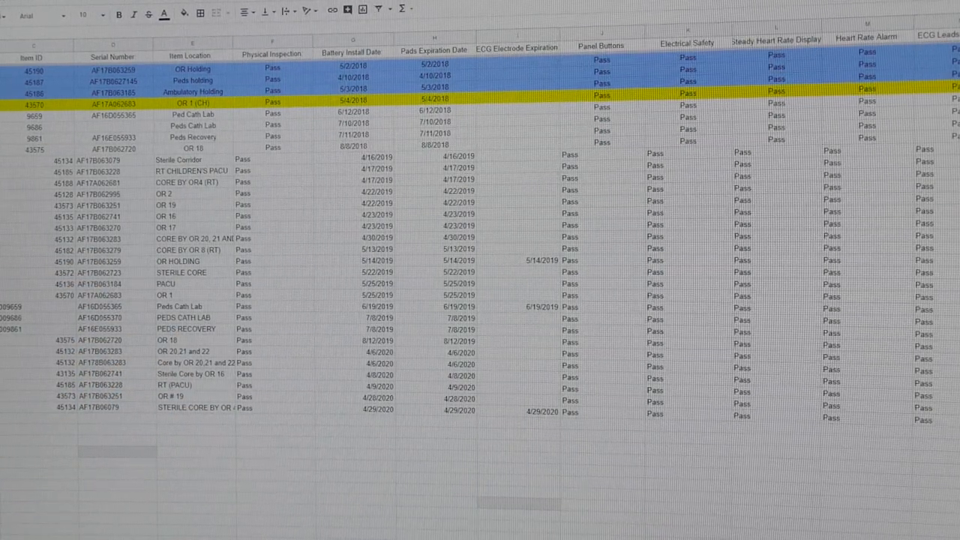
right_click(97, 267)
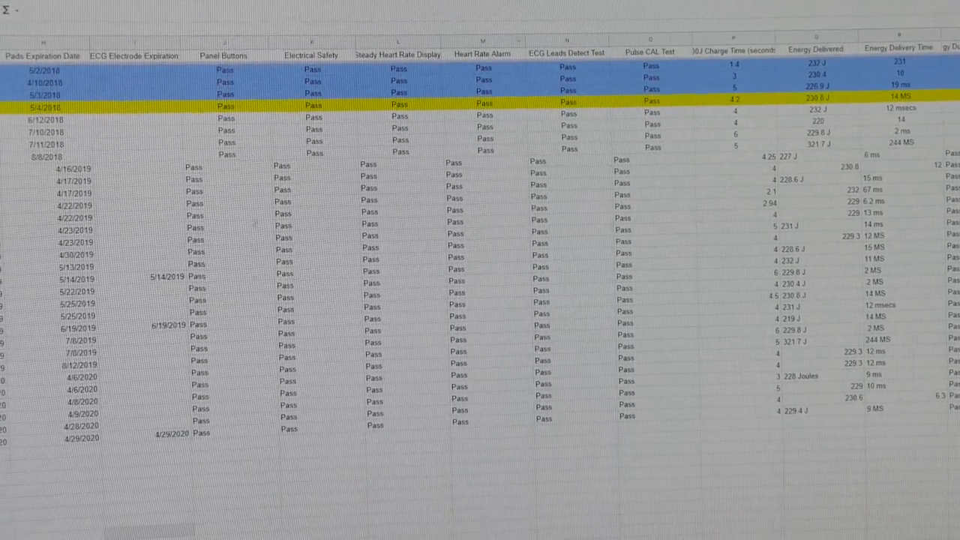
scroll(left, 3)
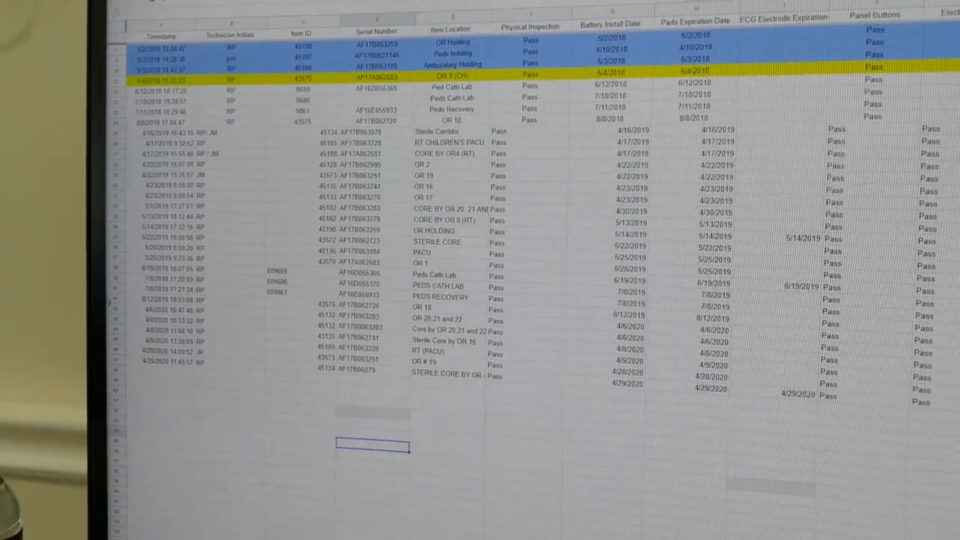
scroll(up, 3)
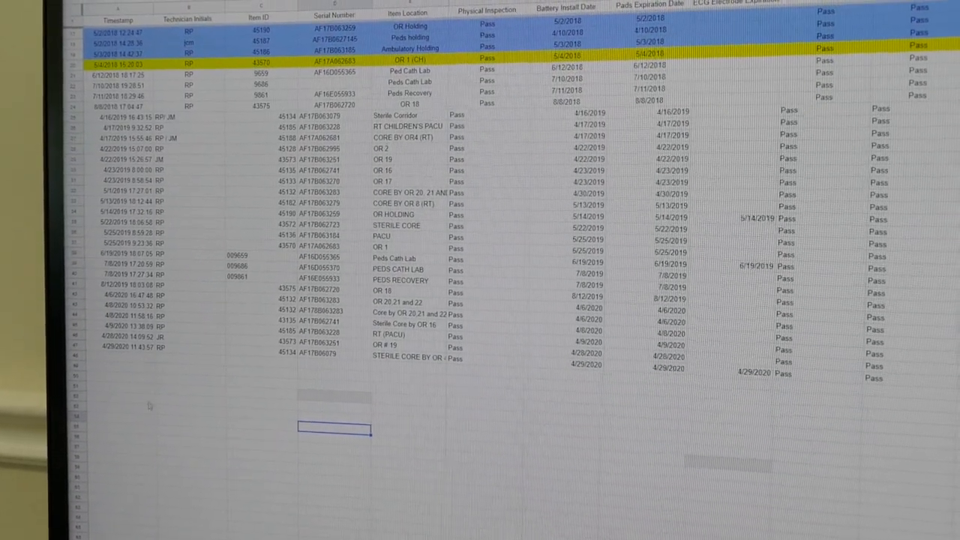
scroll(down, 3)
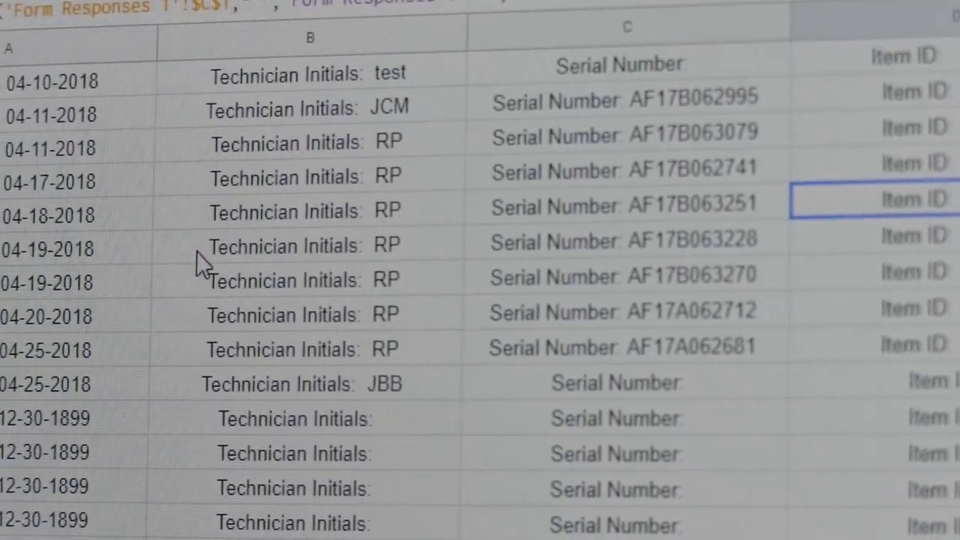
Scroll right through the Zoll R Series Defib PM responses to review the color-coded label-and-value columns.
scroll(right, 3)
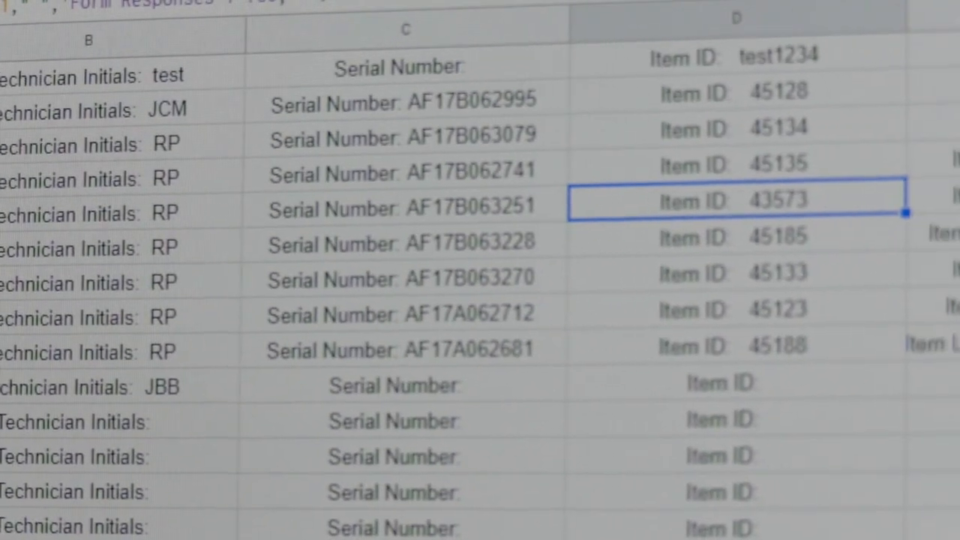
scroll(right, 3)
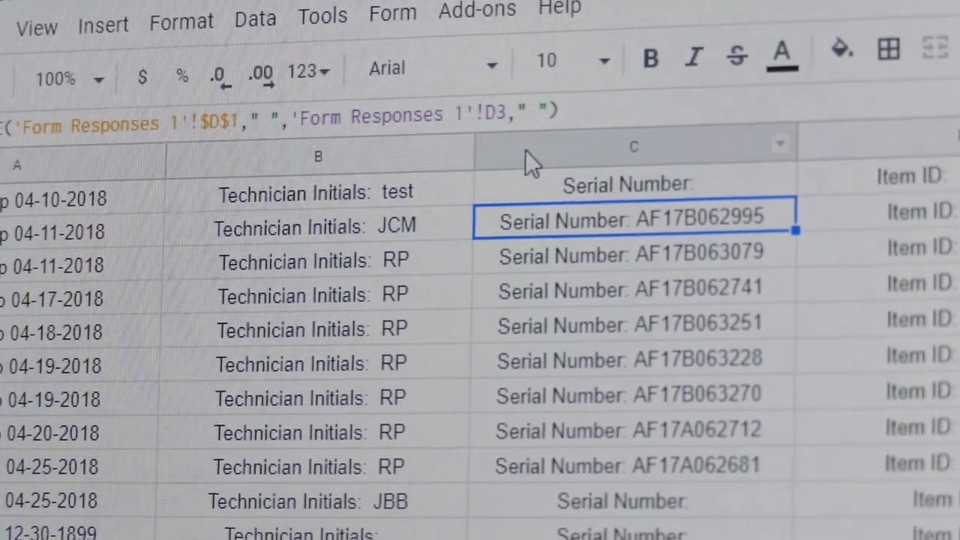
scroll(right, 3)
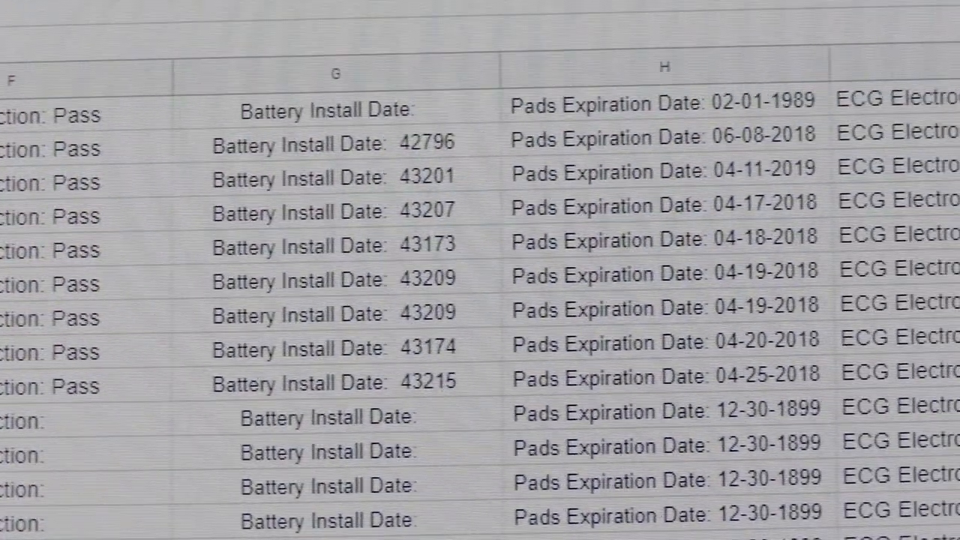
scroll(right, 3)
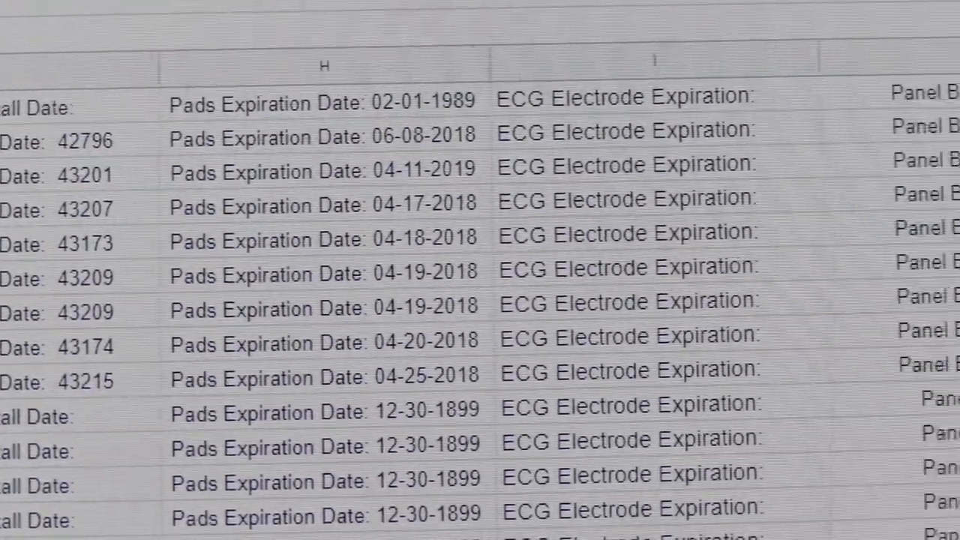
scroll(right, 3)
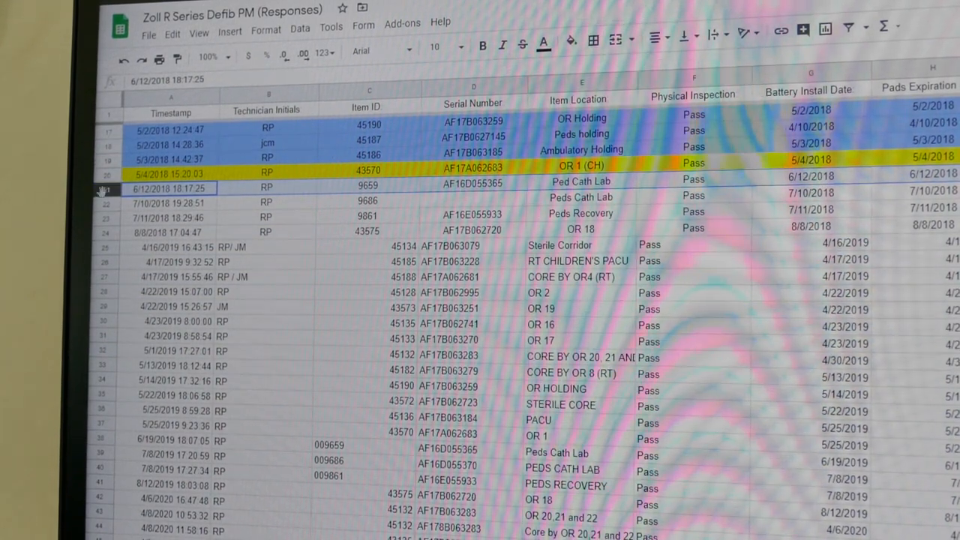
click(171, 204)
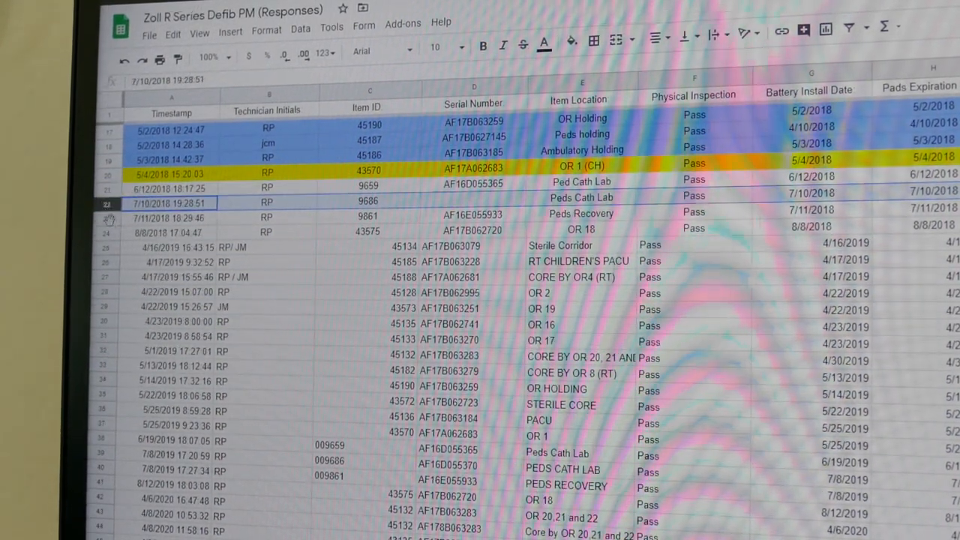
click(171, 186)
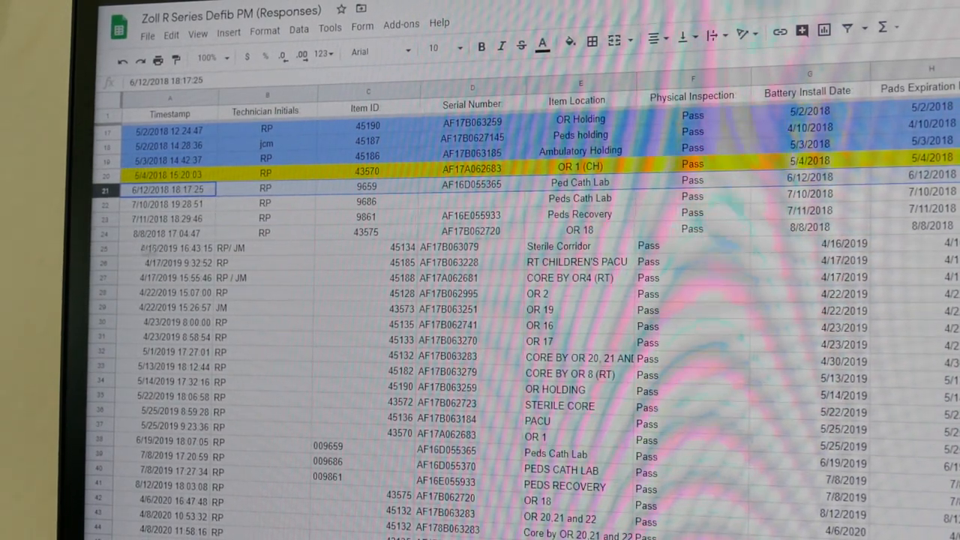
click(169, 307)
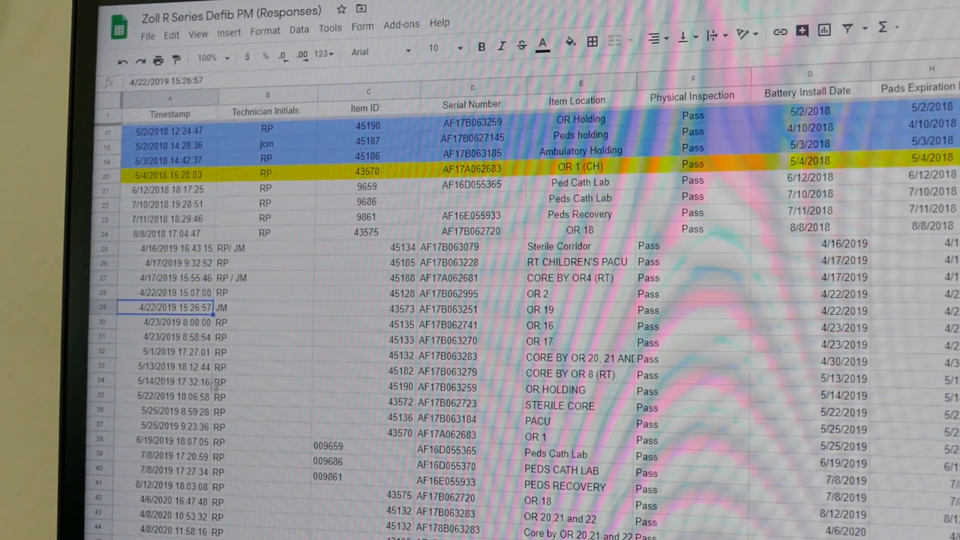
scroll(down, 3)
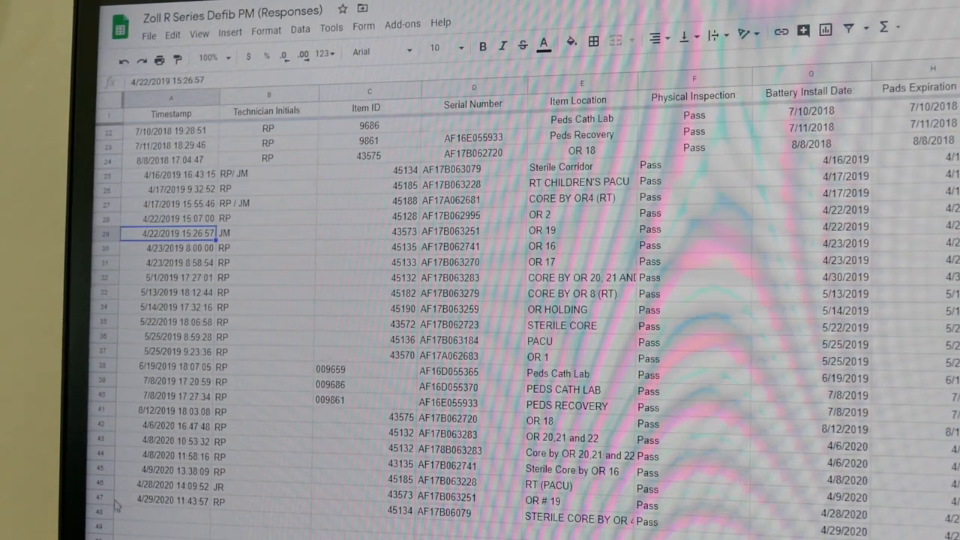
click(172, 502)
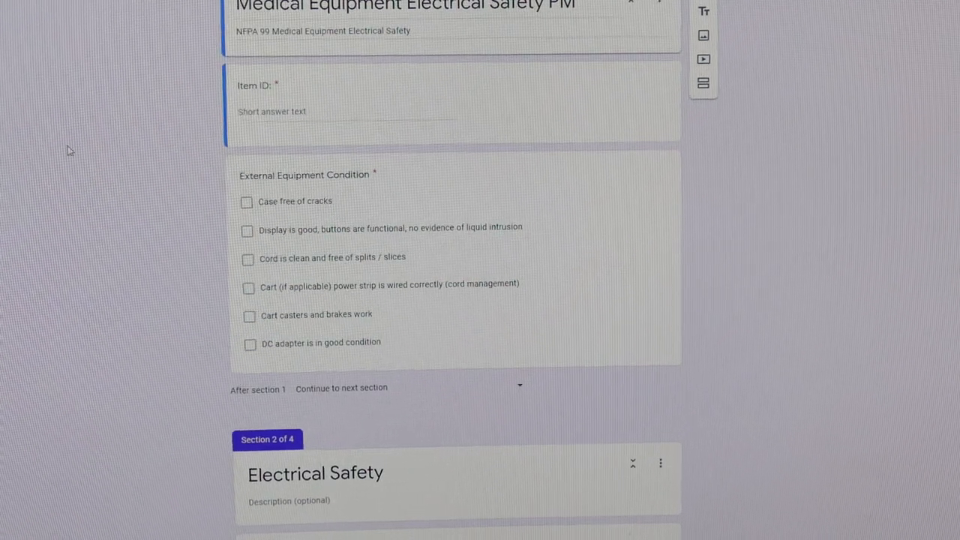
Scroll through the Electrical Safety, Corded AC and Hard Wired sections and back to the top.
scroll(down, 3)
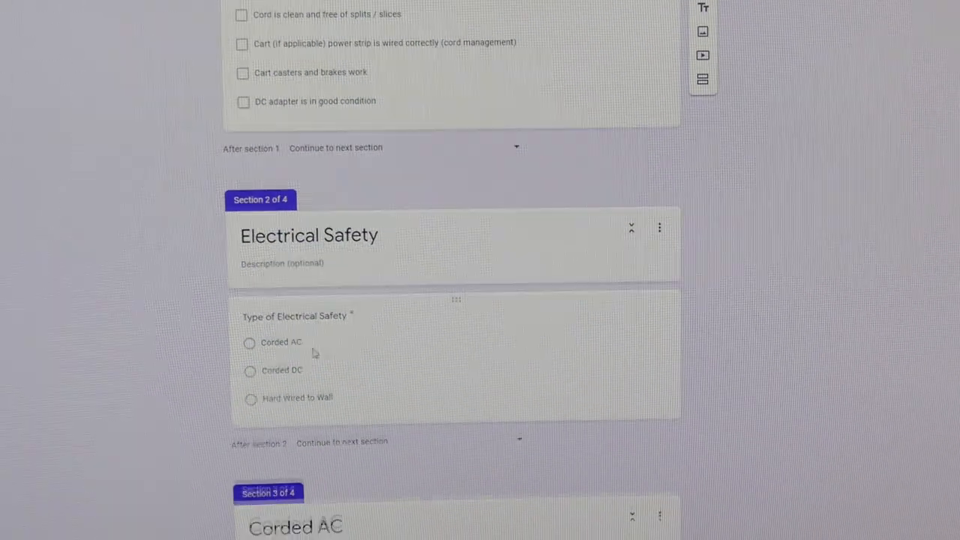
scroll(down, 3)
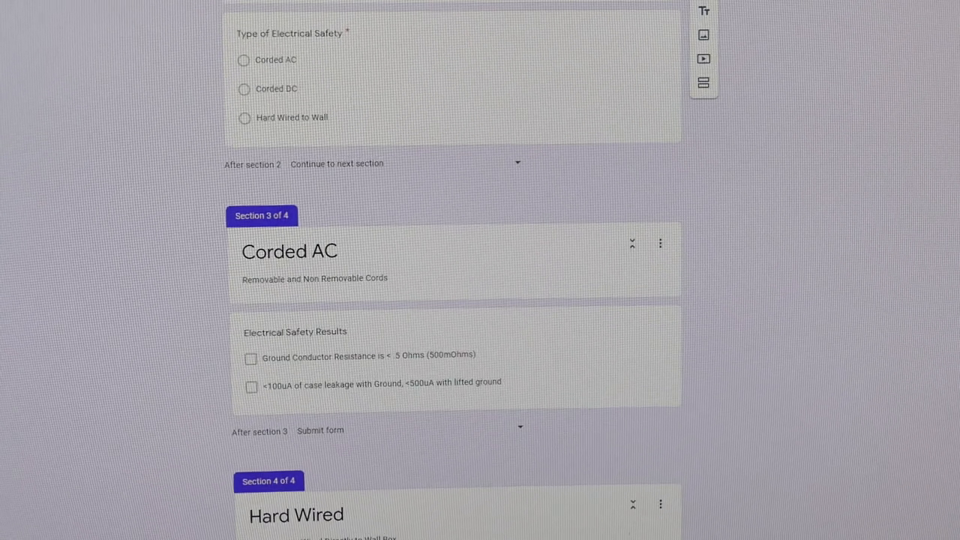
scroll(up, 3)
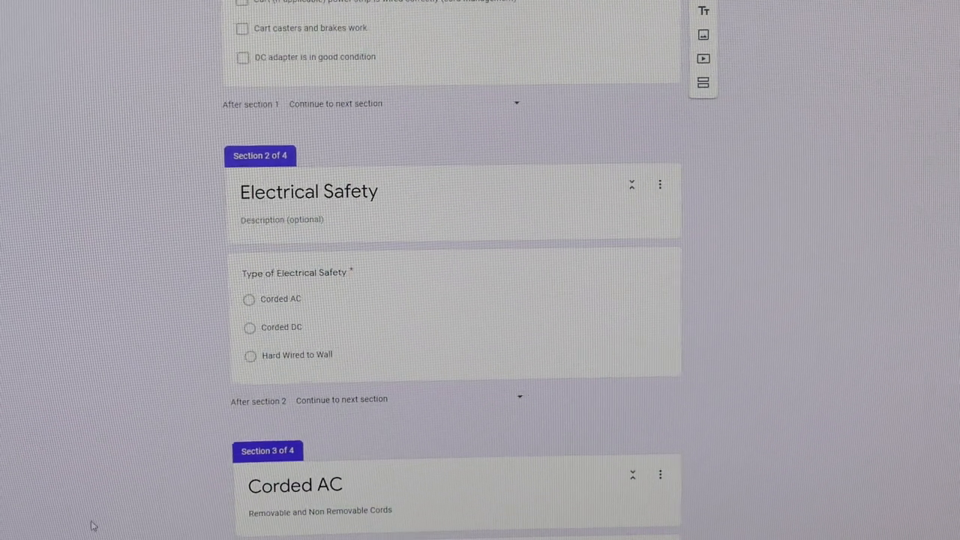
scroll(up, 3)
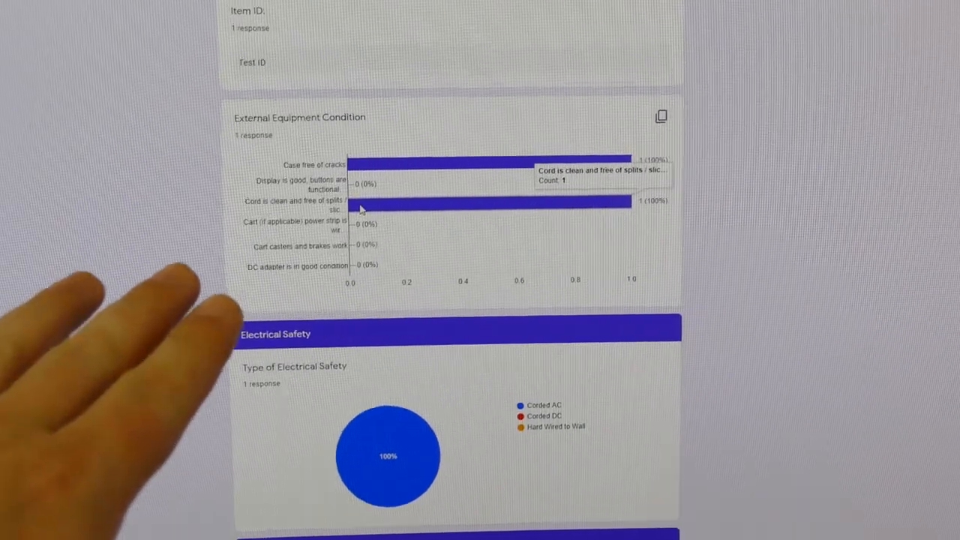
Review the Summary charts for the single response, then open the linked response spreadsheet.
scroll(up, 3)
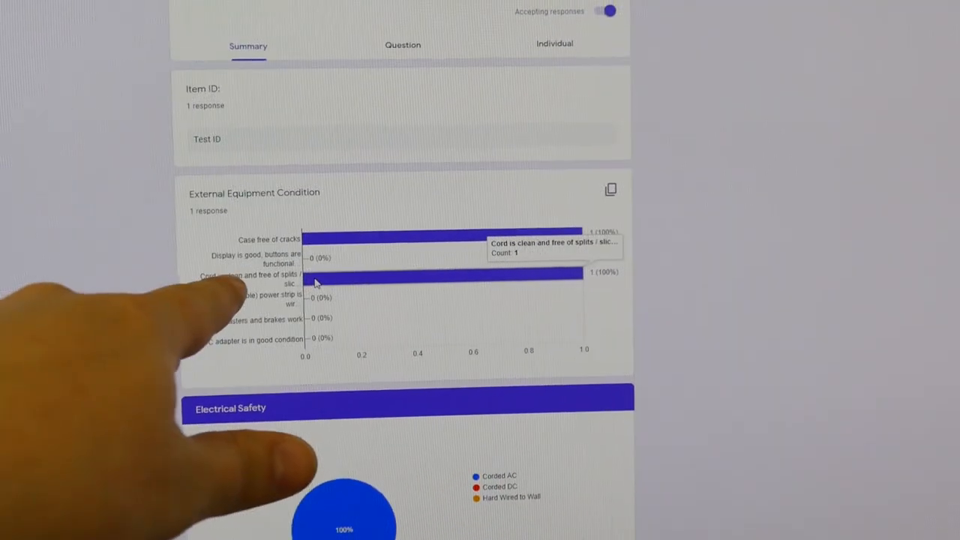
scroll(down, 3)
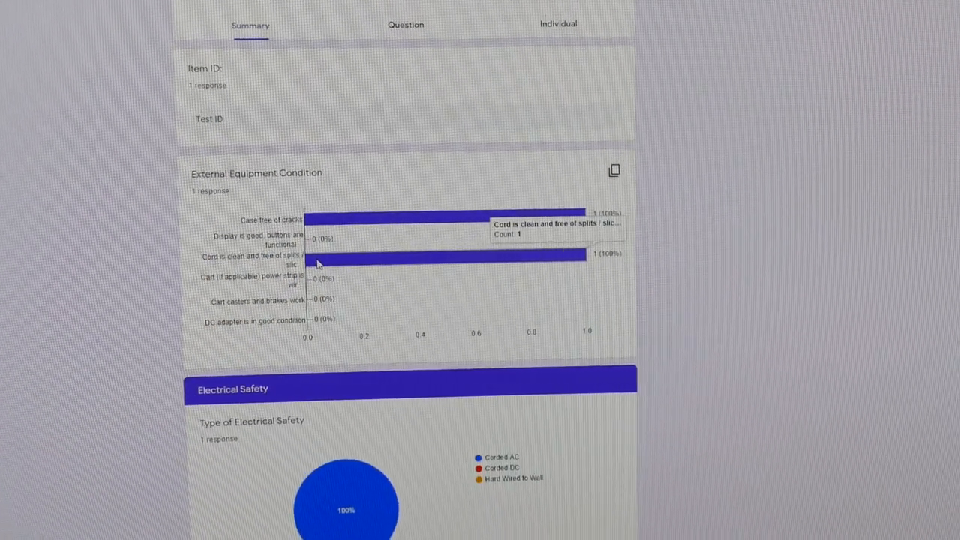
scroll(up, 3)
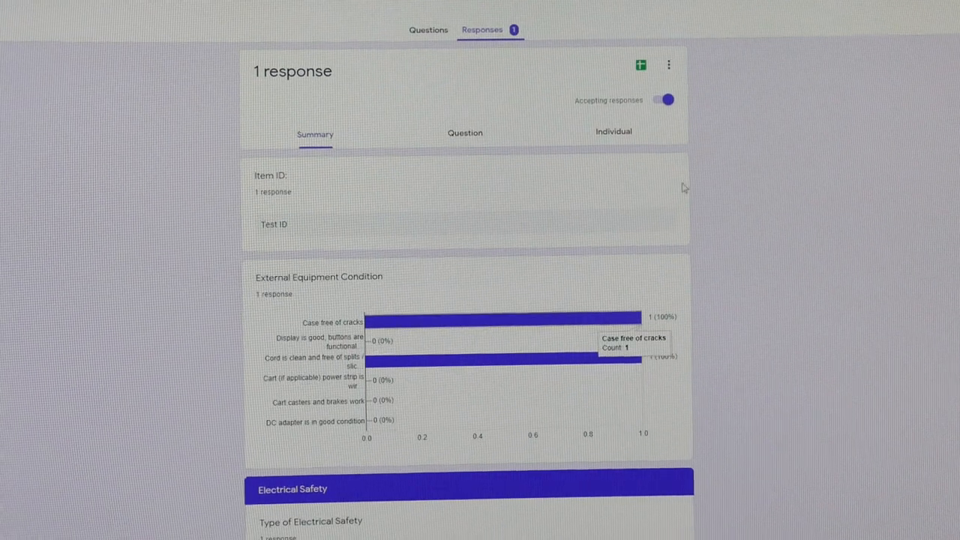
click(426, 28)
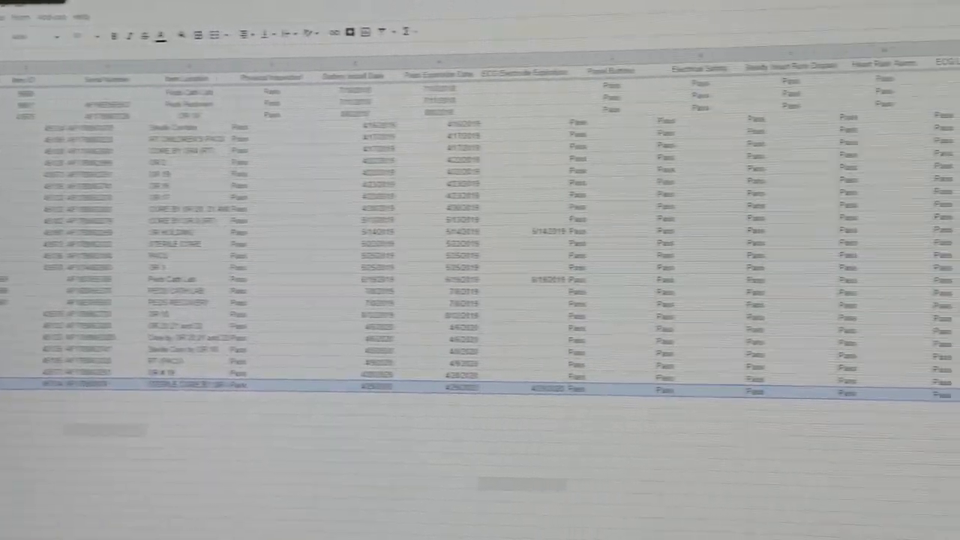
Scroll right through the response spreadsheet's inspection rows and Pass results.
scroll(right, 3)
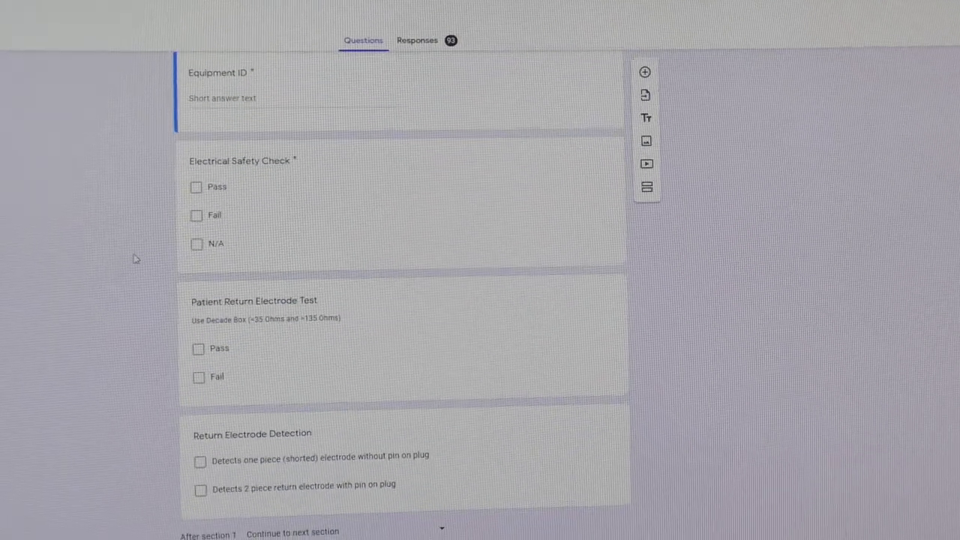
Scroll past the safety and electrode checks into section 2, Monopolar Test, with its measured-watts questions.
scroll(down, 3)
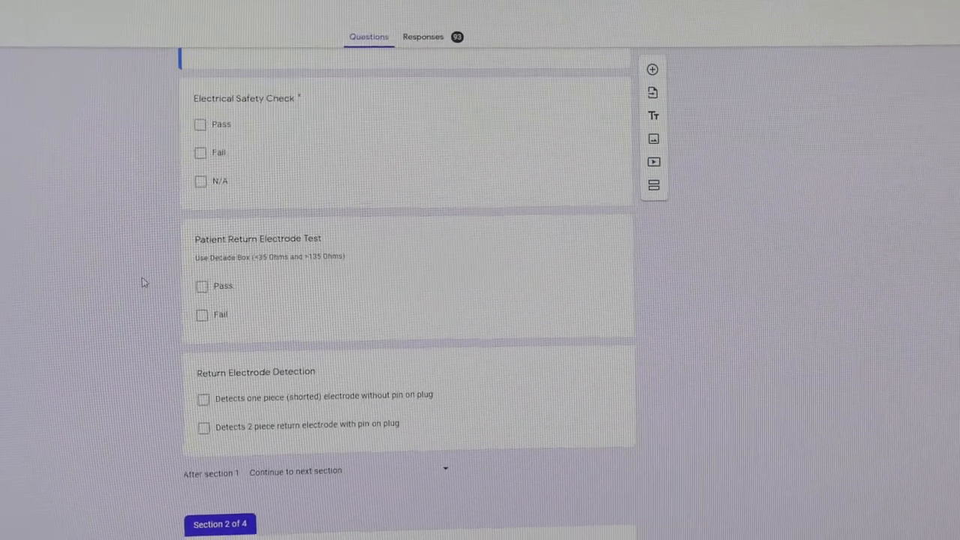
scroll(down, 3)
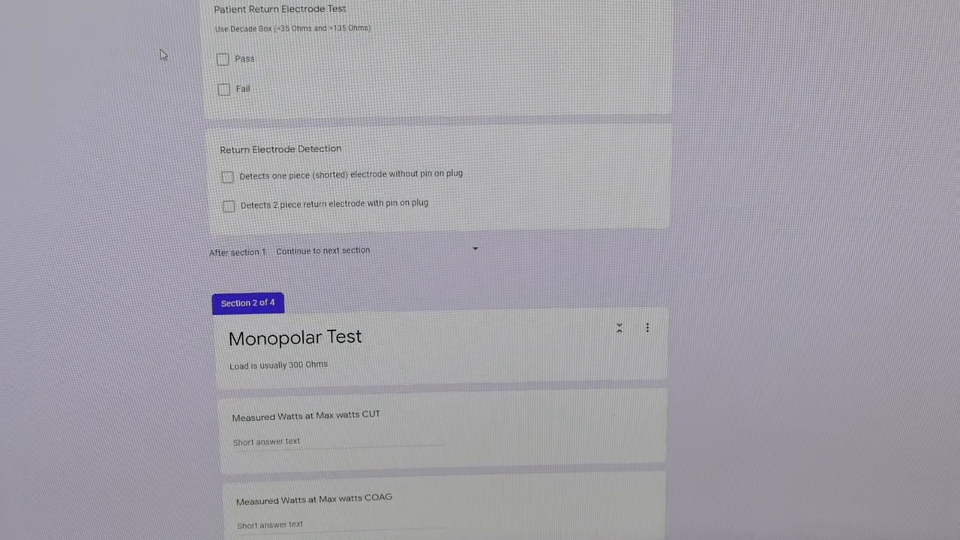
scroll(down, 3)
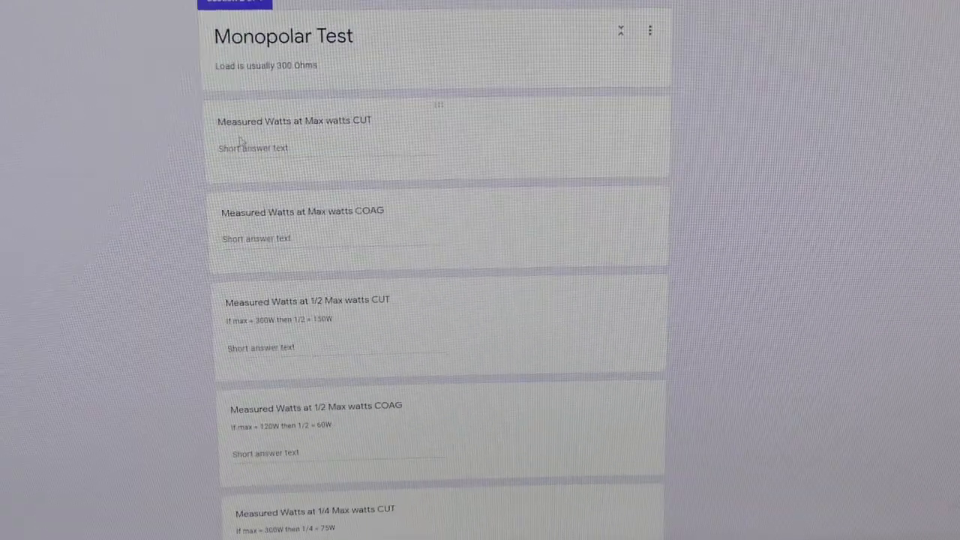
scroll(down, 3)
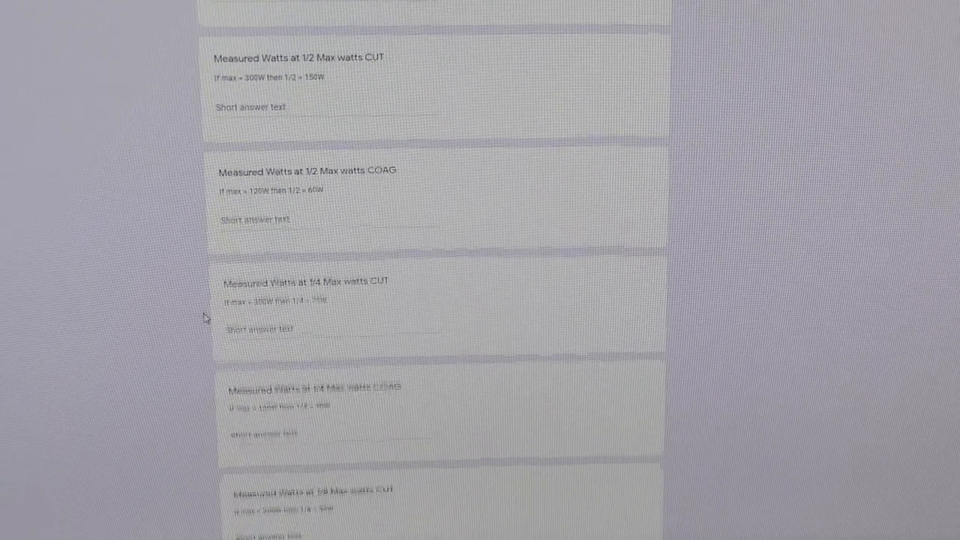